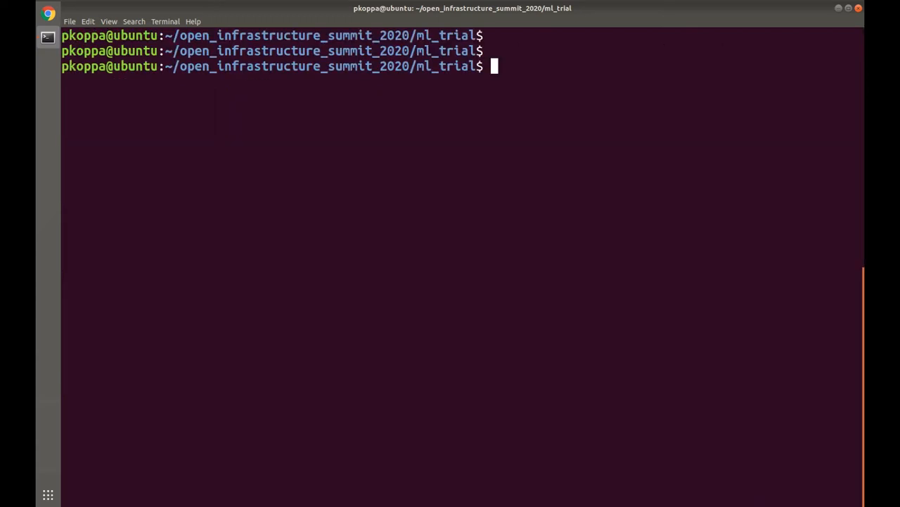
# - Run iris_train.py to print SVC and Random Forest accuracies, then list the files with ls
pyautogui.write('python ir')
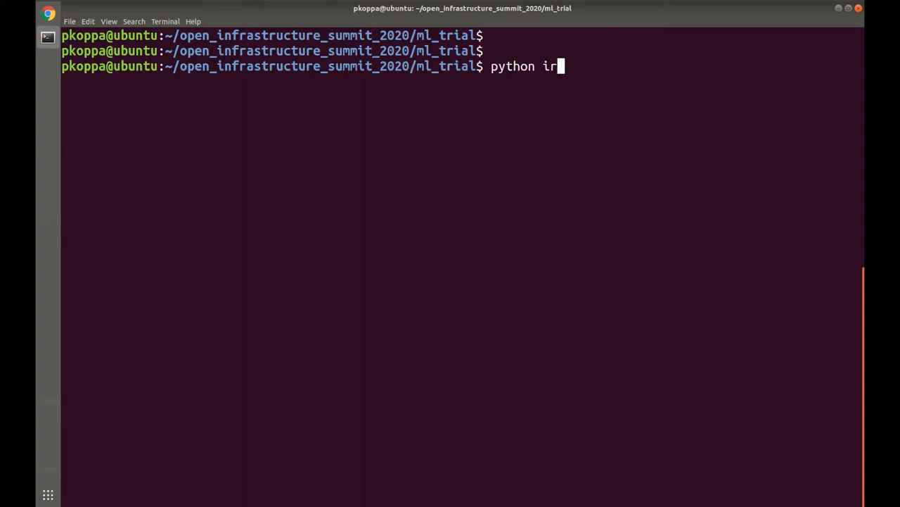
pyautogui.write('is_train.py')
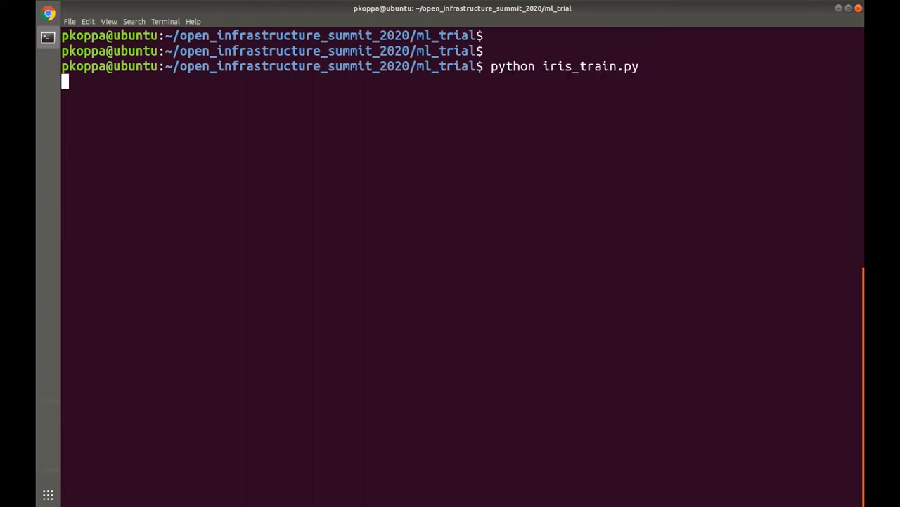
pyautogui.press('Return')
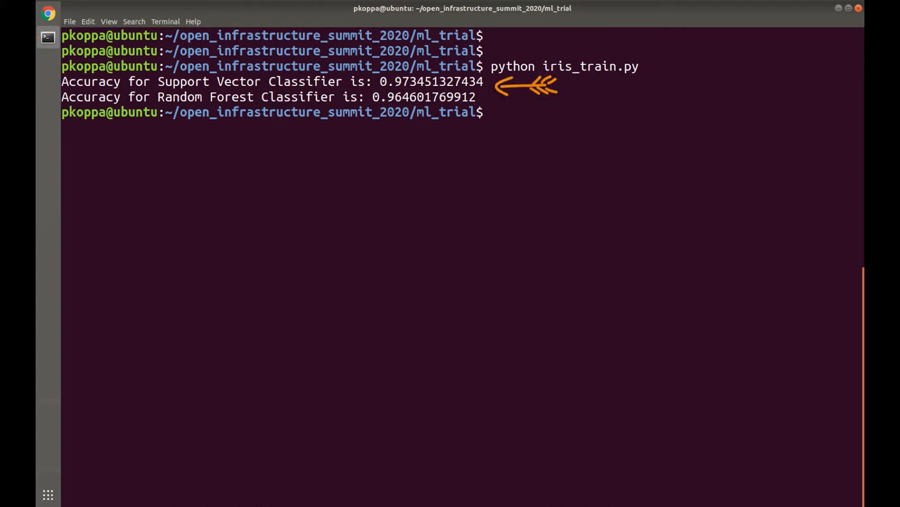
pyautogui.write('ls')
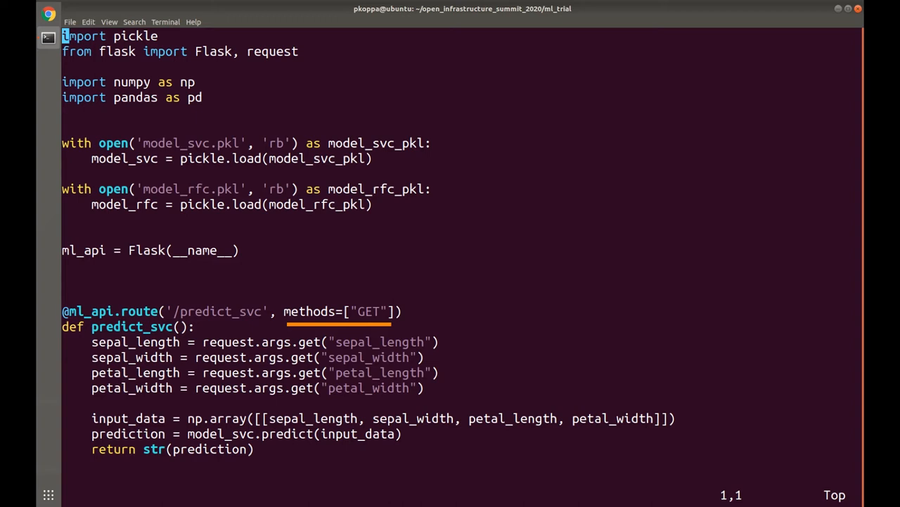
# - Scroll through the Flask API script's imports, pickled model loading and /predict_svc route
pyautogui.scroll(-3)
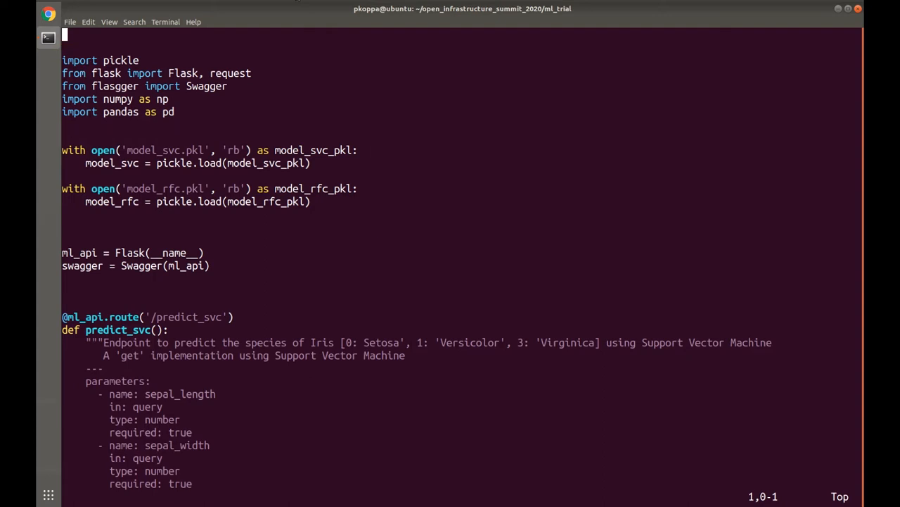
# - Scroll through the predict_svc docstring listing the four required iris query parameters
pyautogui.scroll(-3)
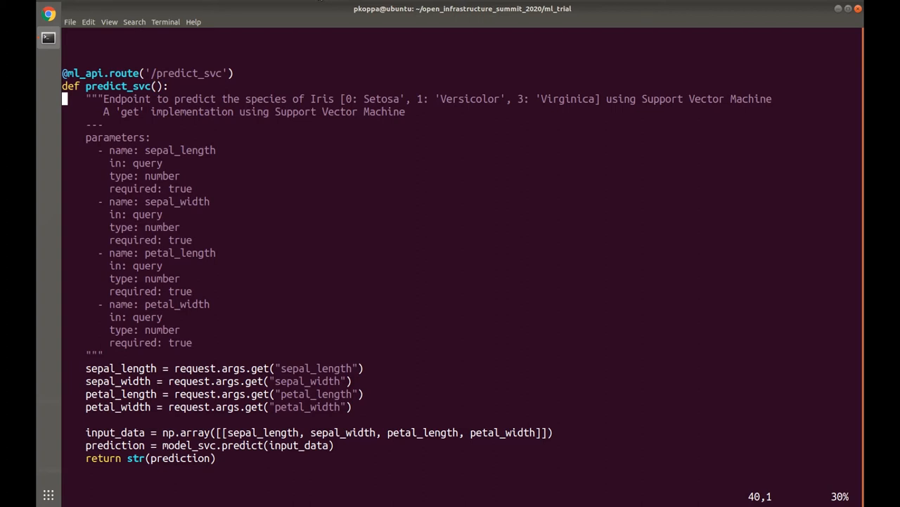
pyautogui.moveTo(253, 486)
pyautogui.write('python iris_swagger.py')
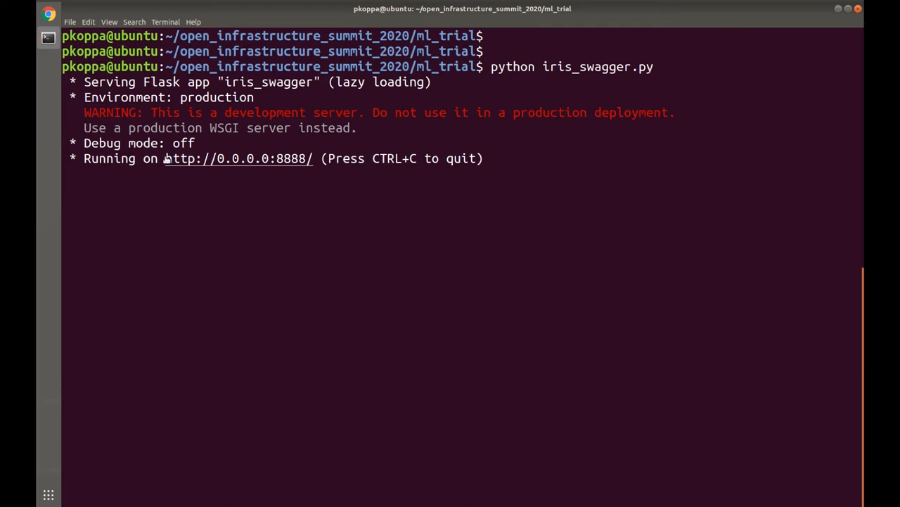
pyautogui.rightClick(236, 159)
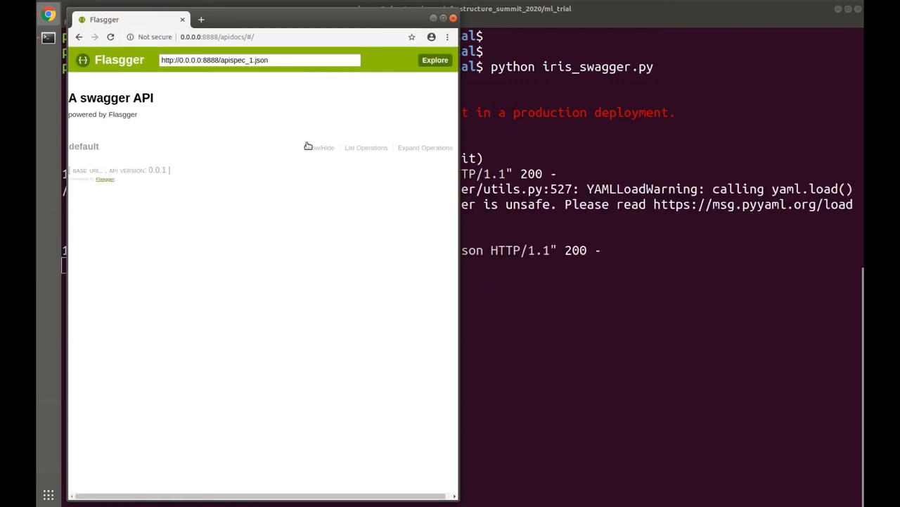
# - List the API operations, expand /predict_rfc and enter sepal_length 1, moving to sepal_width
pyautogui.click(319, 147)
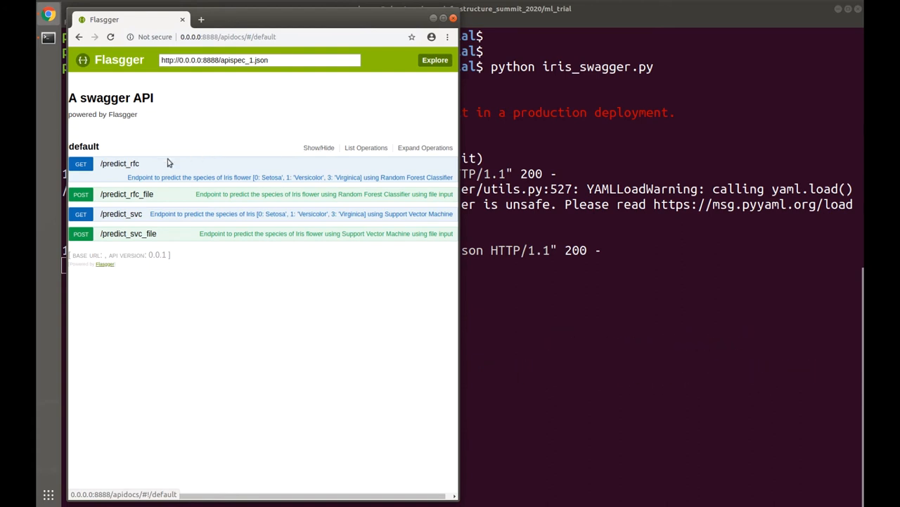
pyautogui.click(120, 163)
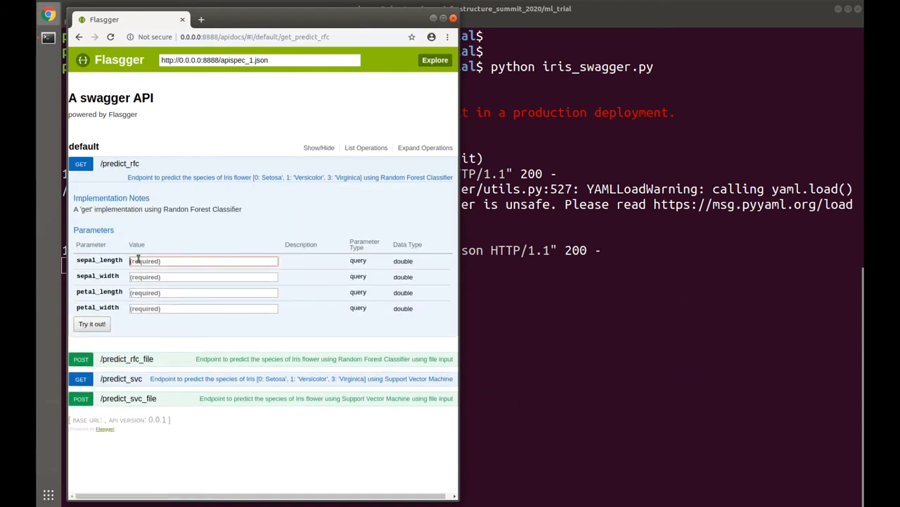
pyautogui.write('1')
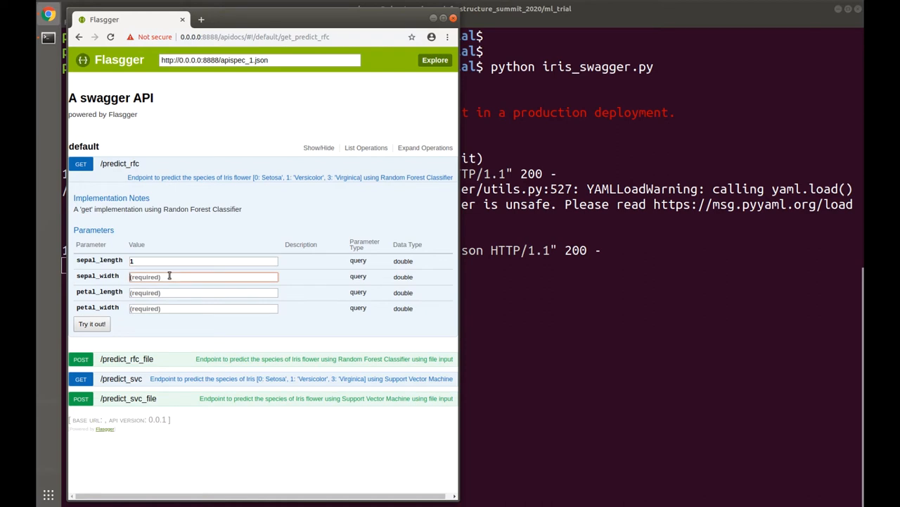
pyautogui.click(91, 324)
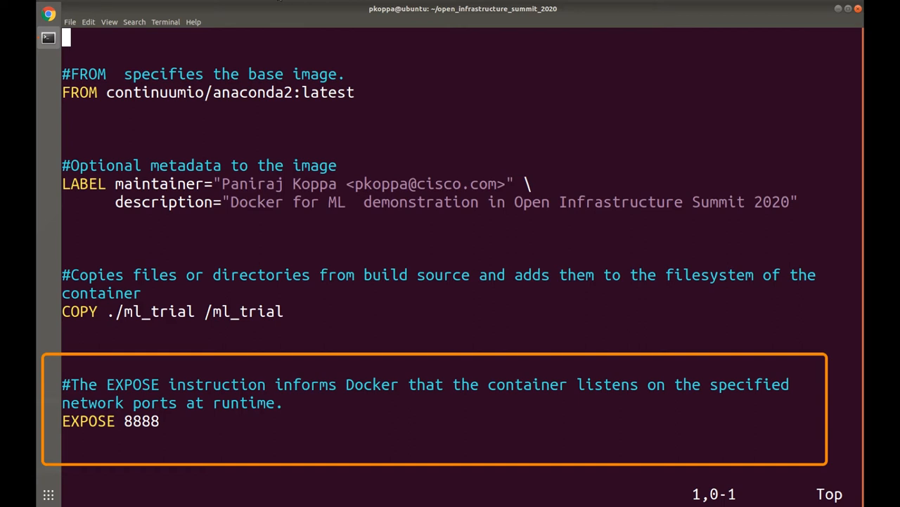
# - Run ls showing Dockerfile, example_2, ml_trial and README.md in the project folder
pyautogui.scroll(-3)
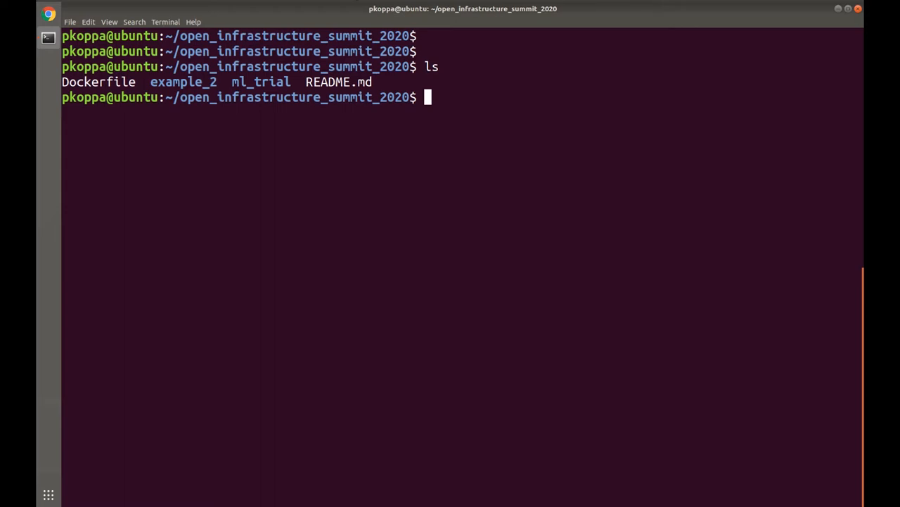
pyautogui.write('ls ml_trial/')
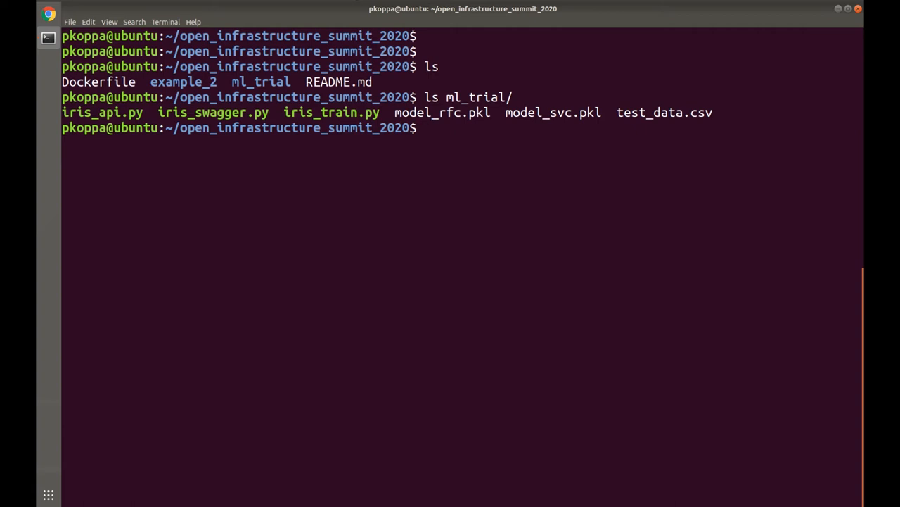
# - Enter 'docker image build -t ml_trials .' at the prompt
pyautogui.write('docker image build -')
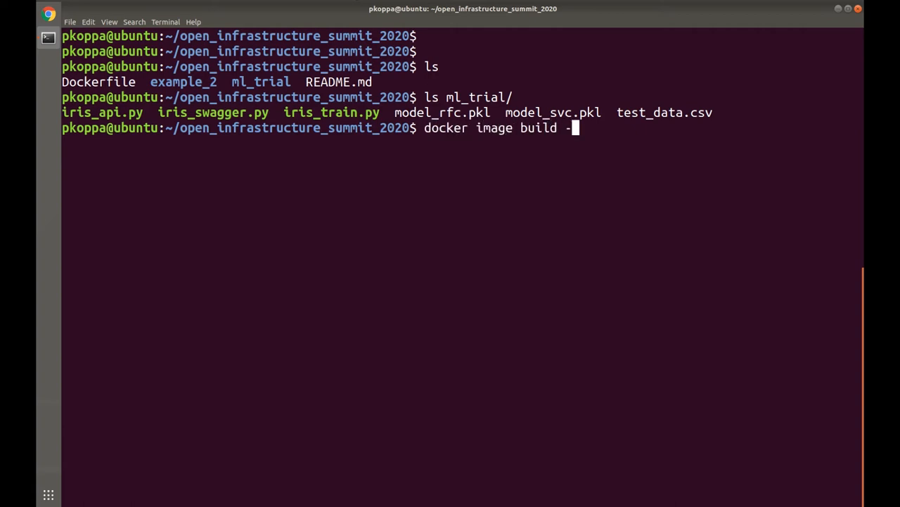
pyautogui.write('t ml_tria')
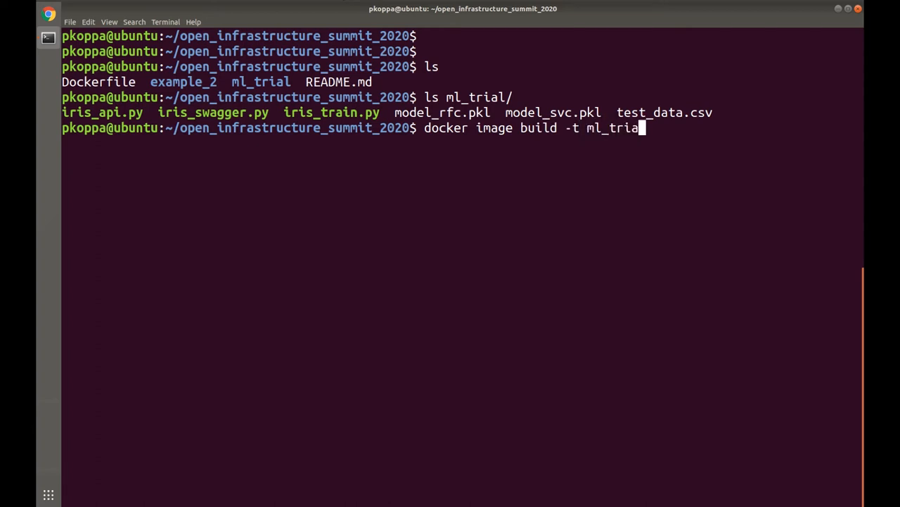
pyautogui.write('s .')
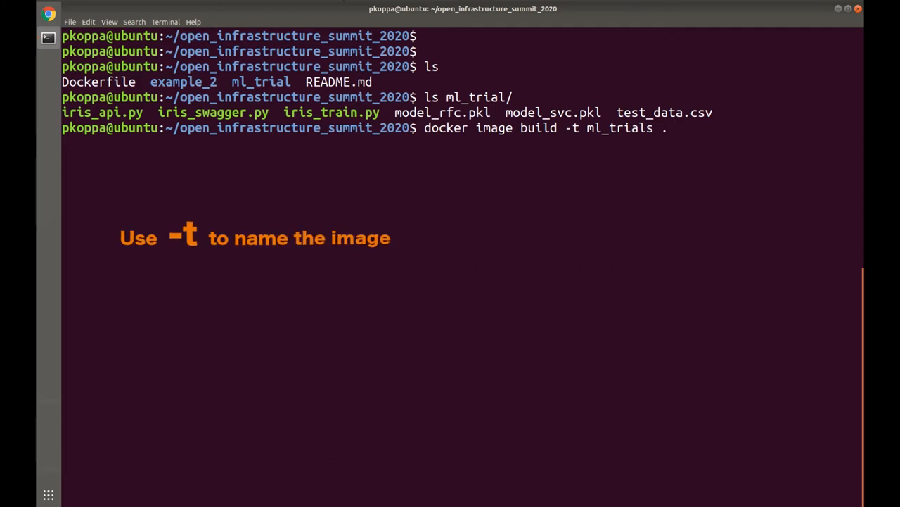
pyautogui.moveTo(668, 127)
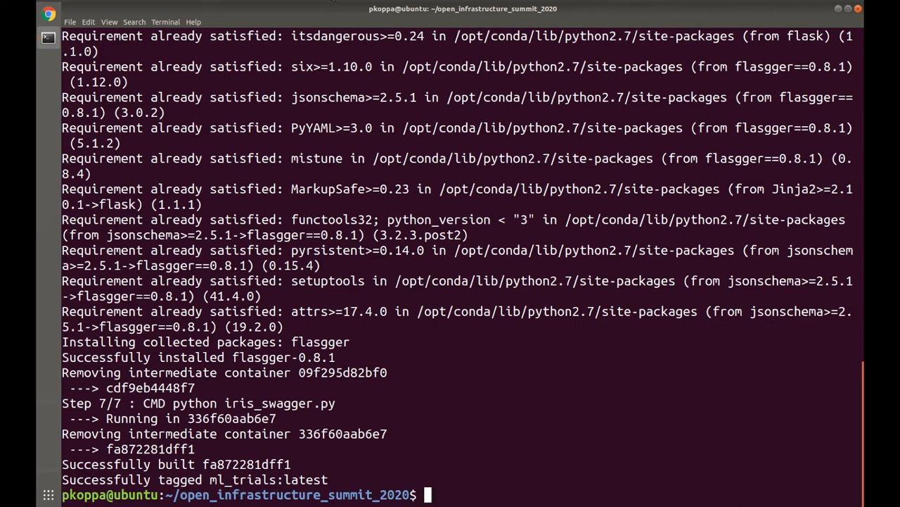
# - Enter 'docker container run -d --rm -p 8888:8888 --name my_trial ml_trials'
pyautogui.write('docker i')
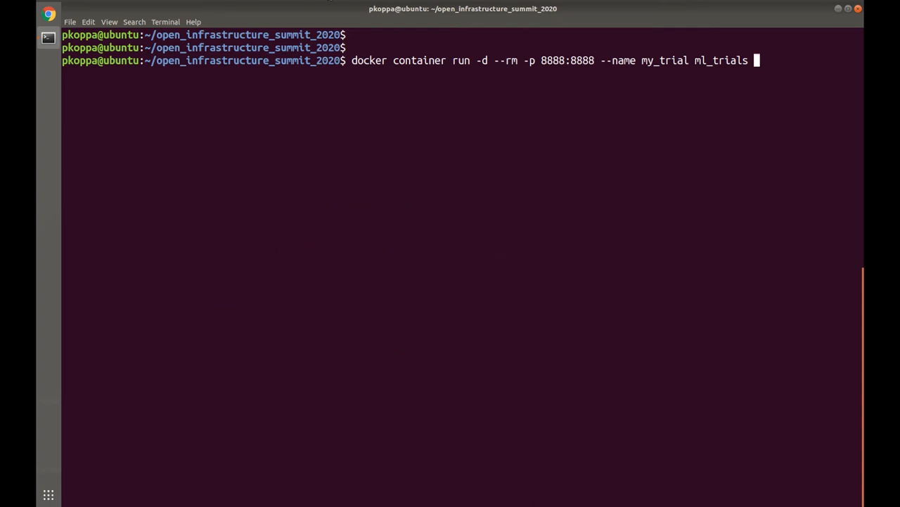
# - Launch the my_trial container detached, then list running containers with 'docker container ls'
pyautogui.press('Return')
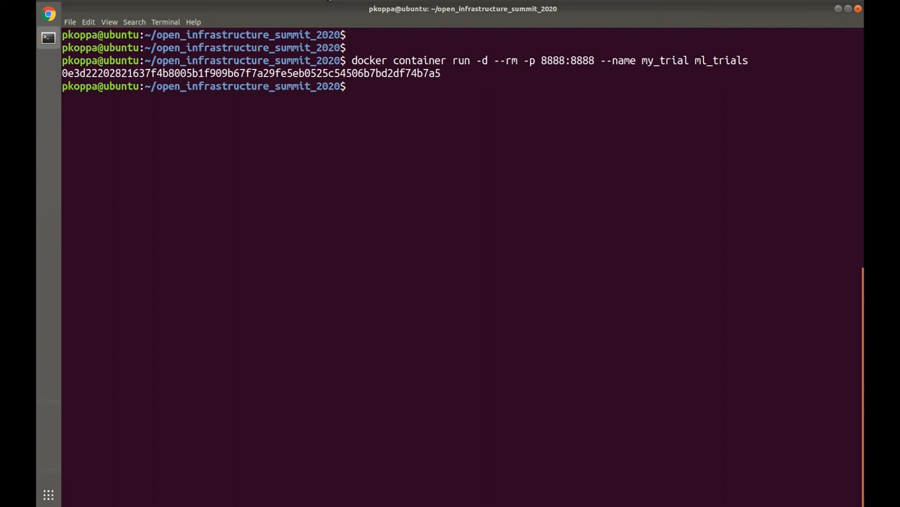
pyautogui.write('docker container ls')
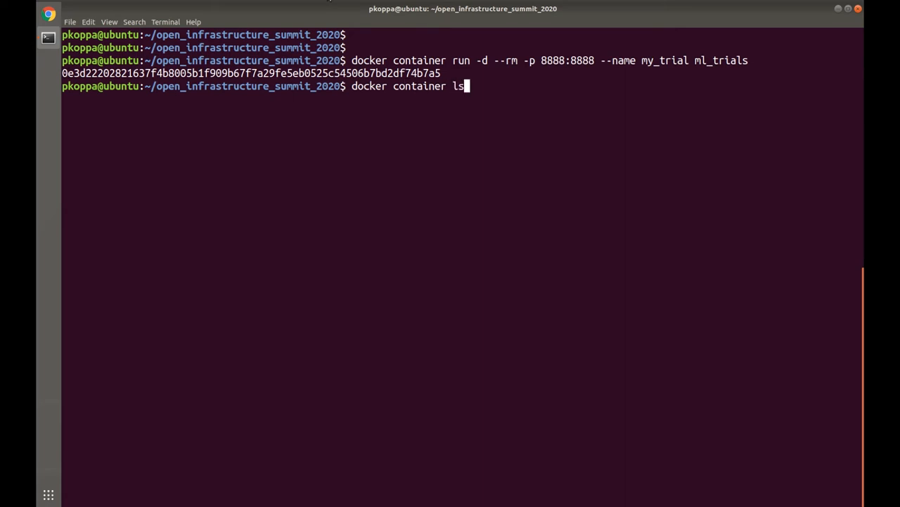
pyautogui.press('Return')
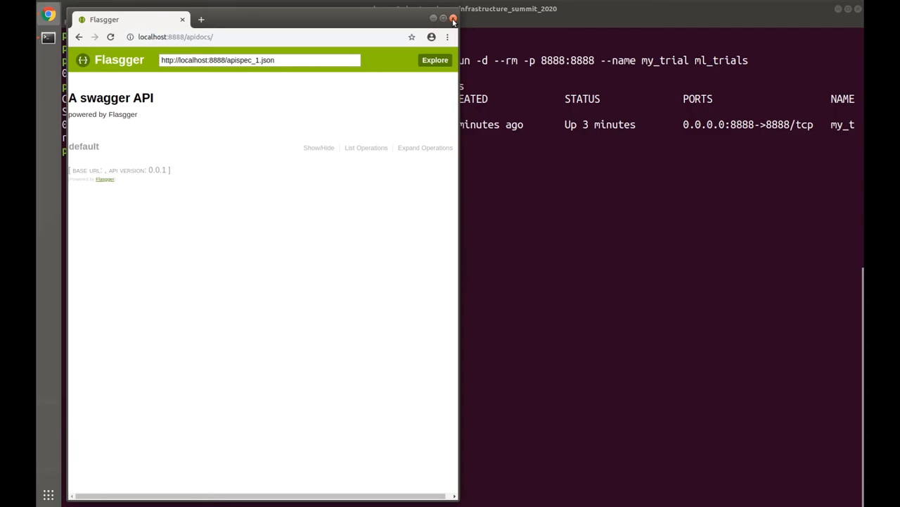
# - Close the Chrome window showing the Flasgger API docs at localhost:8888
pyautogui.click(452, 19)
pyautogui.write('docker image tag ml_trials:latest pkoppa/ml_trials')
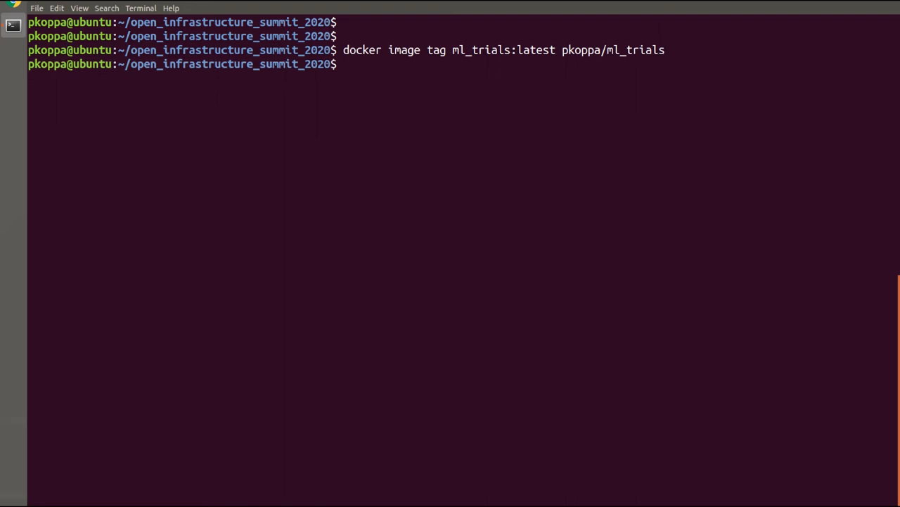
# - Tag the ml_trials image as pkoppa/ml_trials and push it to Docker Hub
pyautogui.write('docker image push pkoppa/ml_trials')
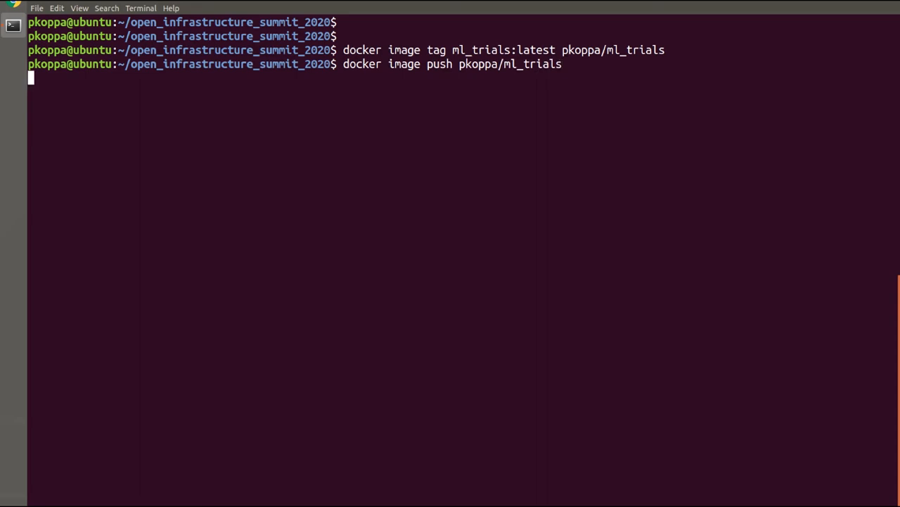
pyautogui.press('Return')
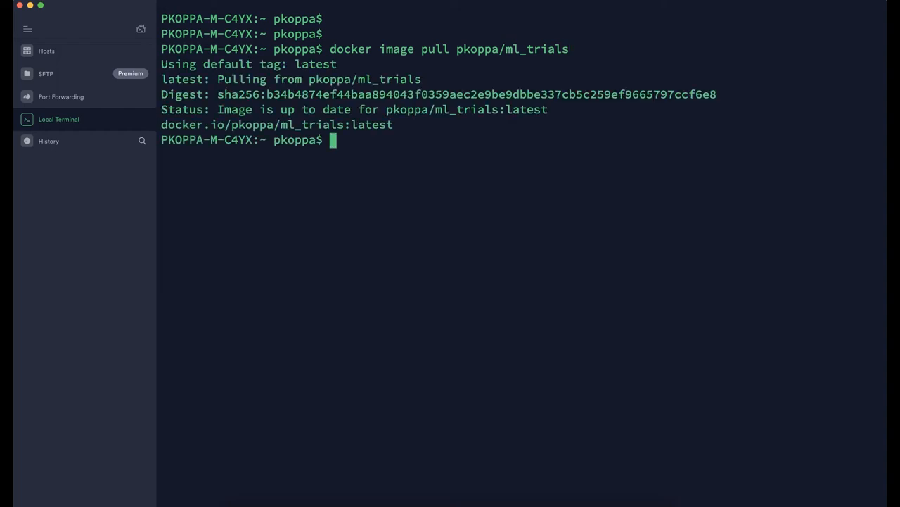
# - Run docker image pull for pkoppa/ml_trials in the Termius local terminal
pyautogui.write('docker image')
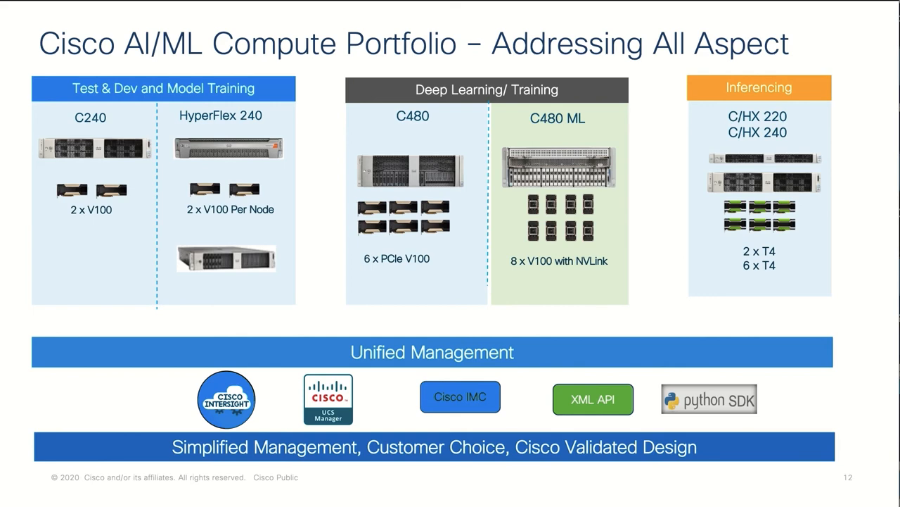
# - Advance to slide 13, 'Cisco Converged Infrastructure for AI'
pyautogui.press('right')
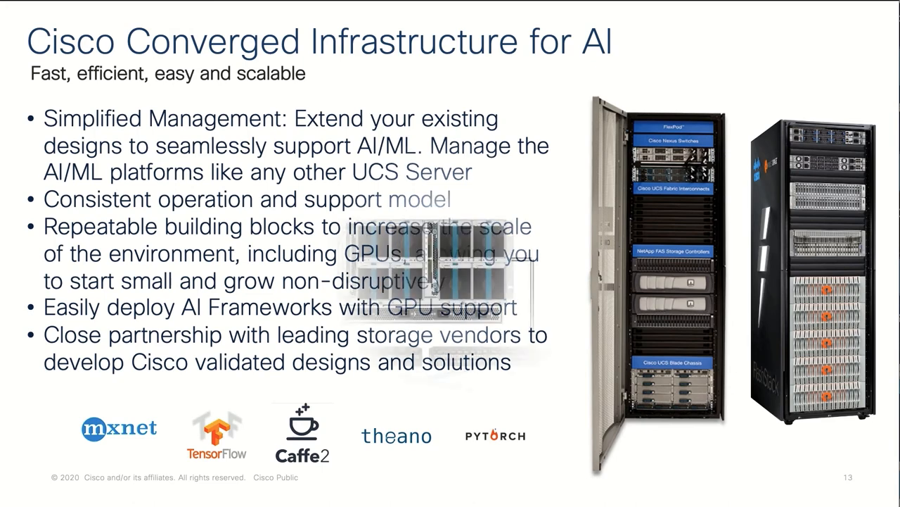
# - Advance to slide 15, 'AI/ML – Software and Workload'
pyautogui.press('Right')
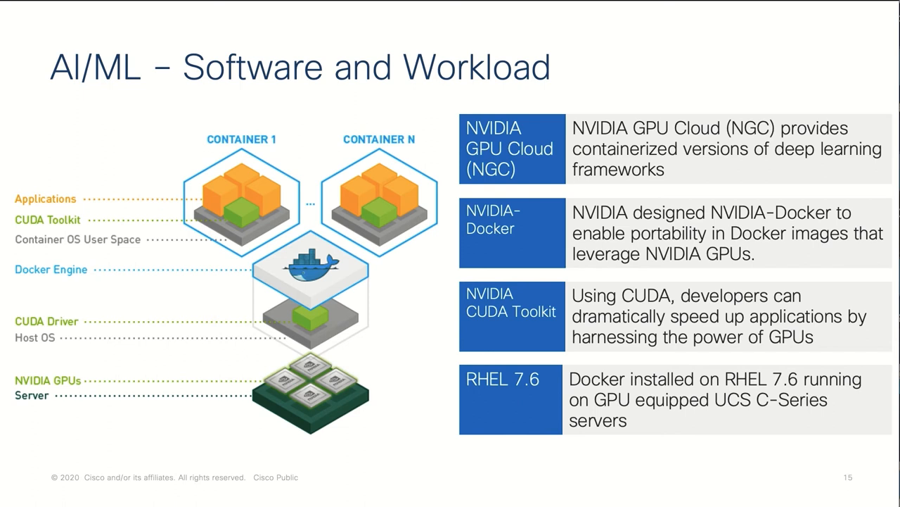
# - Advance to slide 16, 'NGC Containers for AI/ML'
pyautogui.press('Right')
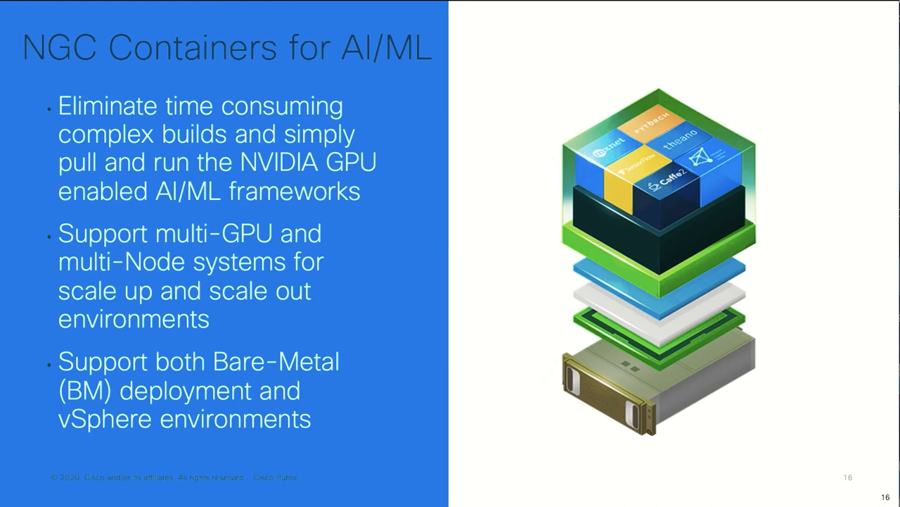
# - Leave the slides and run nvidia-smi on the c480ml-1 host shell
pyautogui.press('Right')
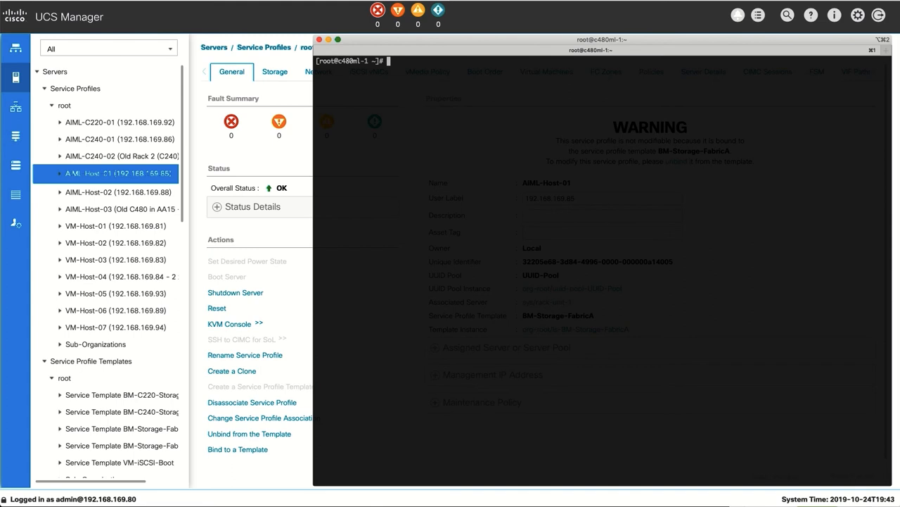
pyautogui.write('nvidia-smi')
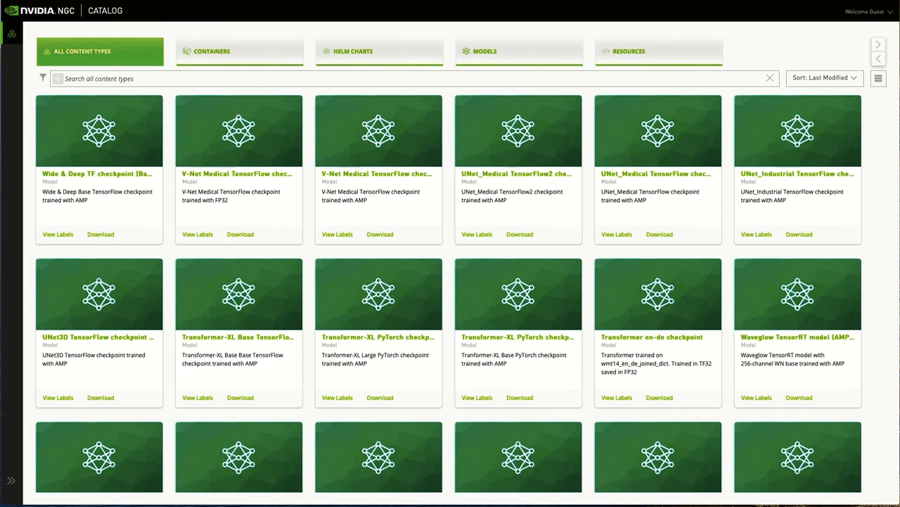
pyautogui.moveTo(409, 332)
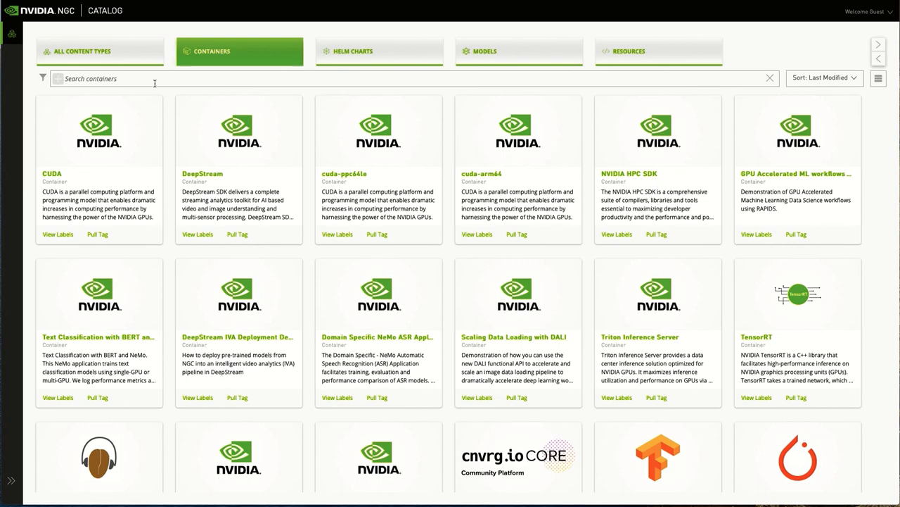
# - Search the NGC catalog's containers for 'tens'
pyautogui.write('tens')
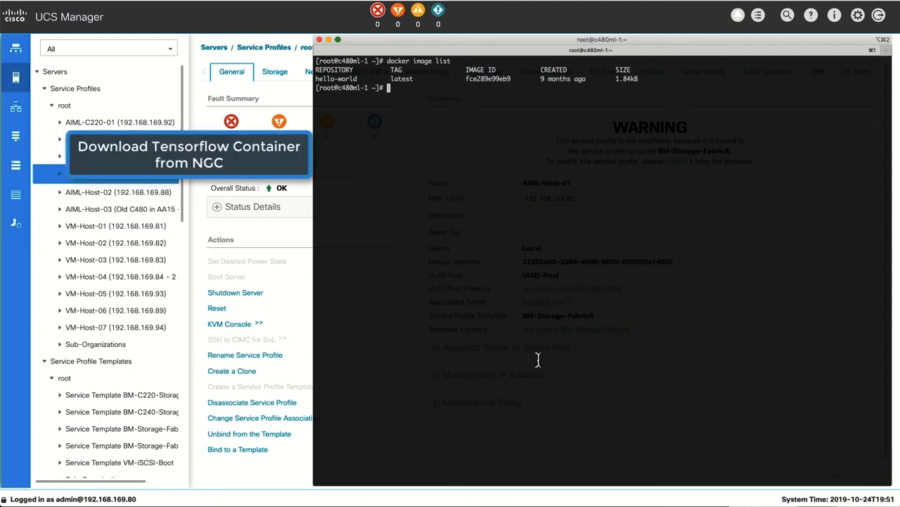
# - Pull nvcr.io/nvidia/tensorflow:19.08-py3 with nvidia-docker
pyautogui.write('nvidia-docker pull nvcr.io/nvidia/tensorflow:19.08-py3')
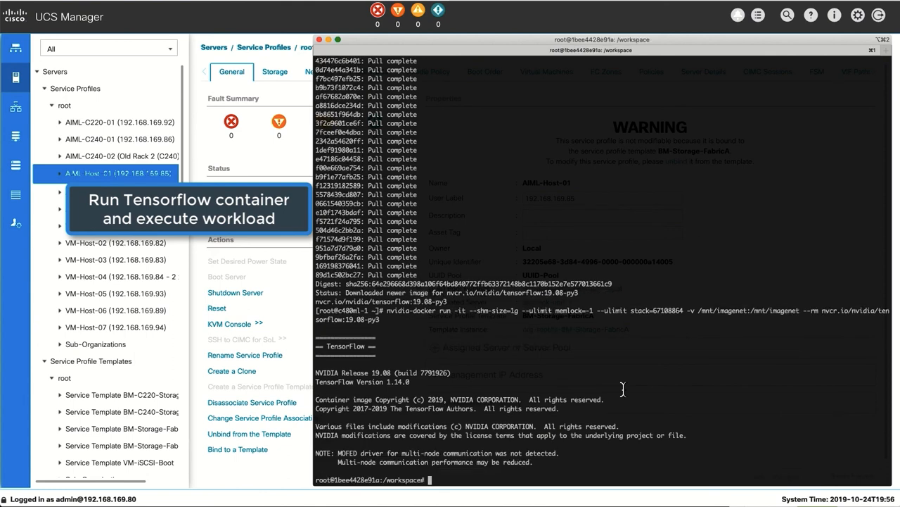
# - Check GPUs with nvidia-smi in the container and wget the cnn_tf_v1.13_compatible benchmarks archive
pyautogui.write('nvidia-smi')
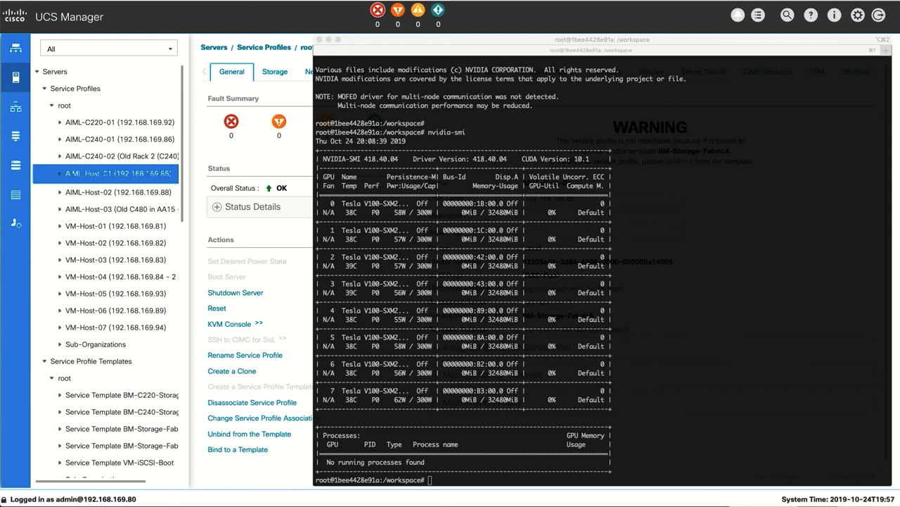
pyautogui.write('wget https://github.com/tensorflow/benchmarks/archive/cnn_tf_v1.13_compatible.zip')
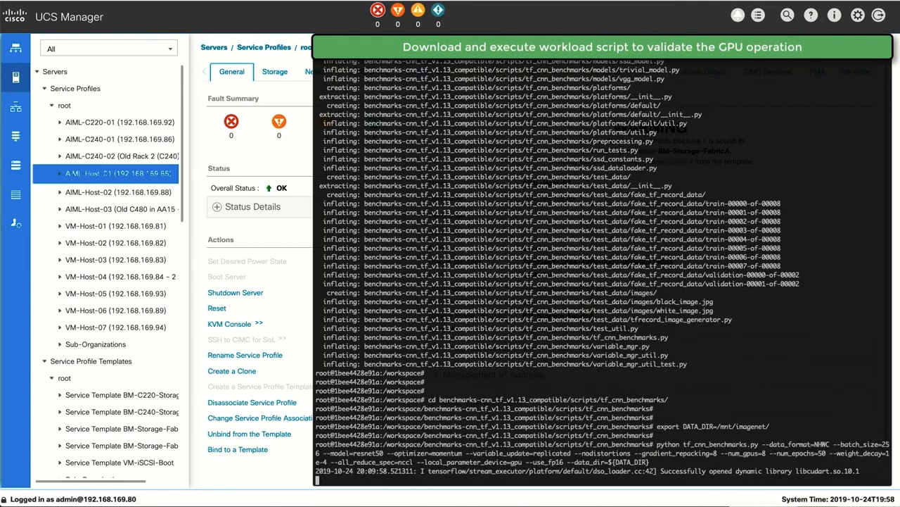
# - Scroll the terminal output while launching the 8-GPU ResNet-50 benchmark
pyautogui.scroll(-3)
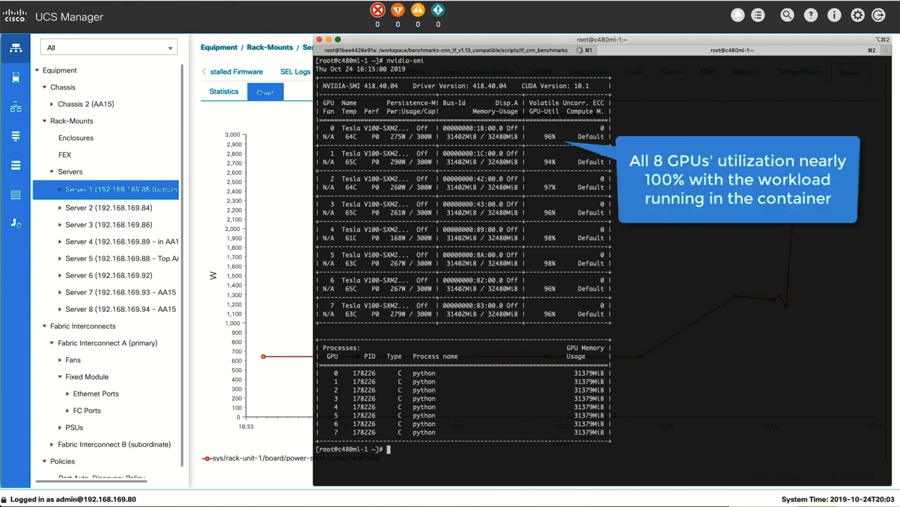
pyautogui.moveTo(206, 233)
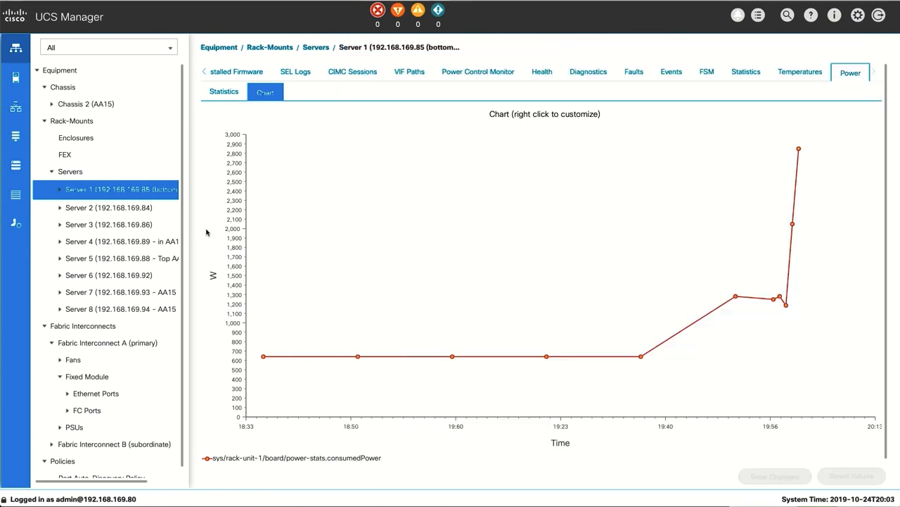
pyautogui.moveTo(583, 276)
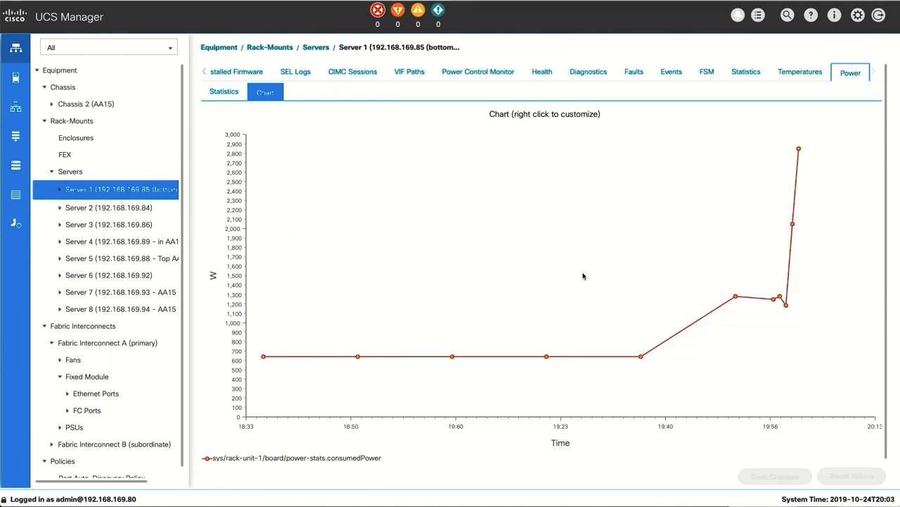